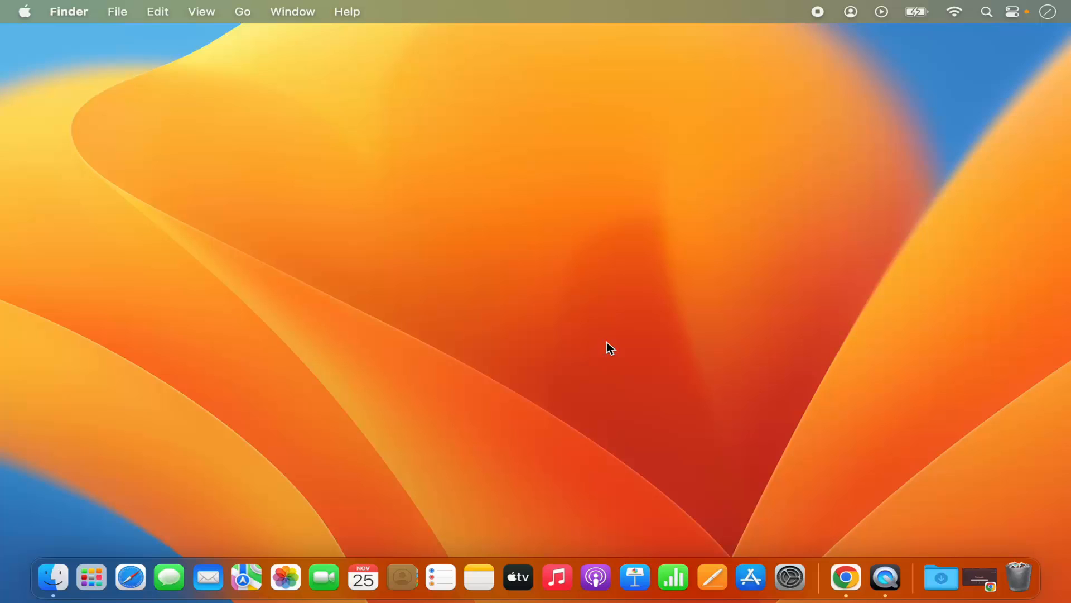
pyautogui.moveTo(611, 357)
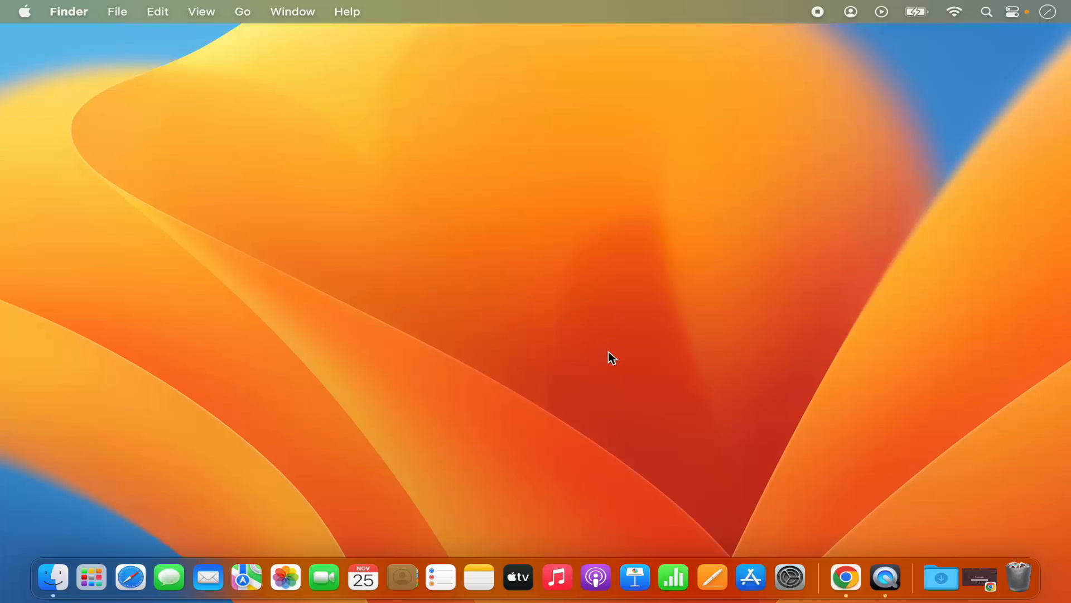
pyautogui.moveTo(112, 94)
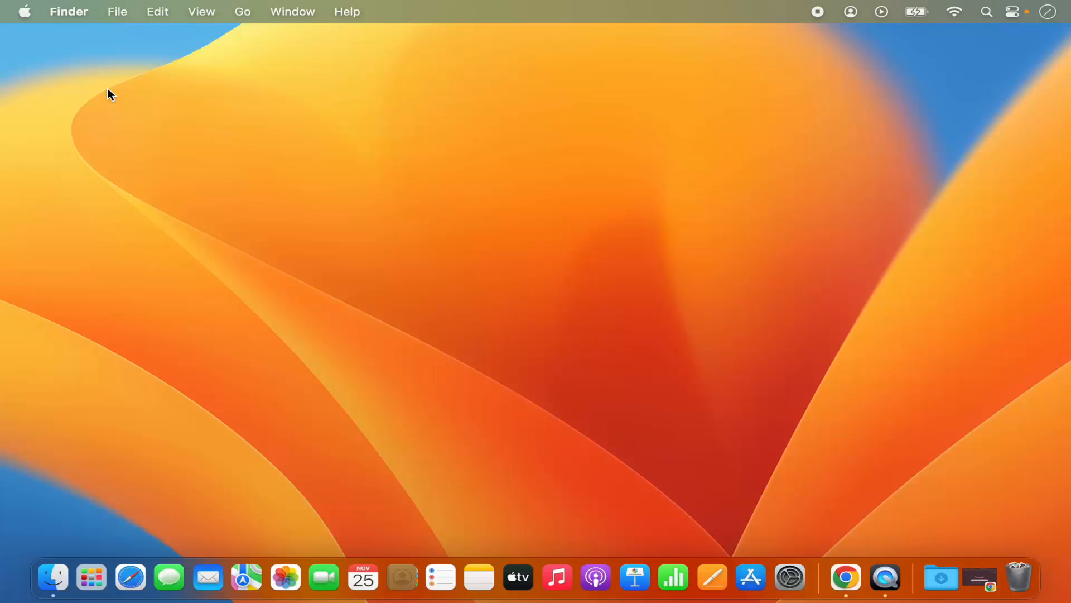
# - Launch System Settings from the Apple menu
pyautogui.click(24, 11)
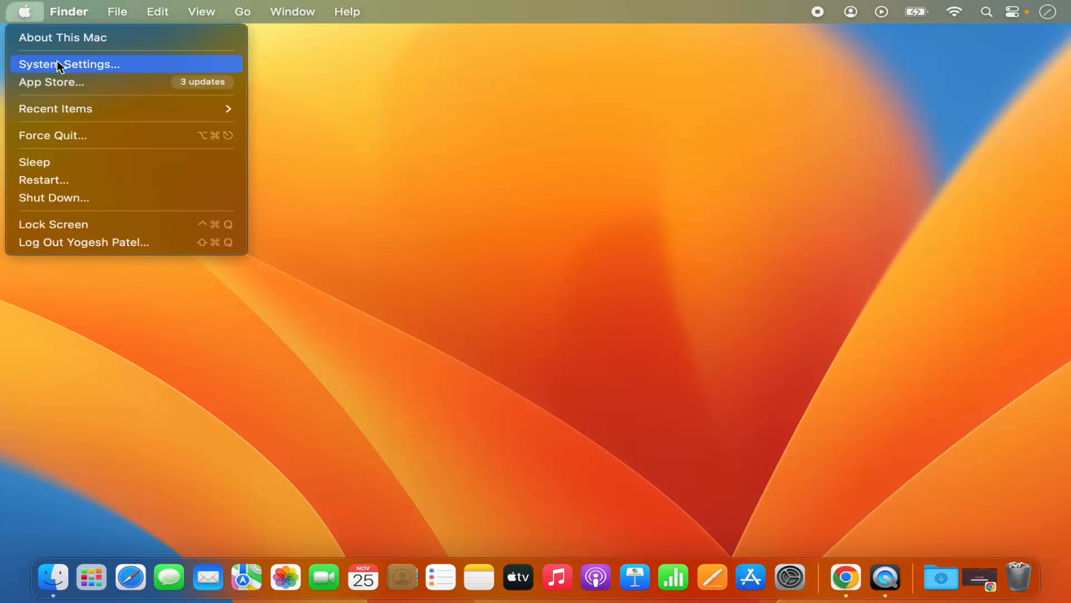
pyautogui.click(68, 63)
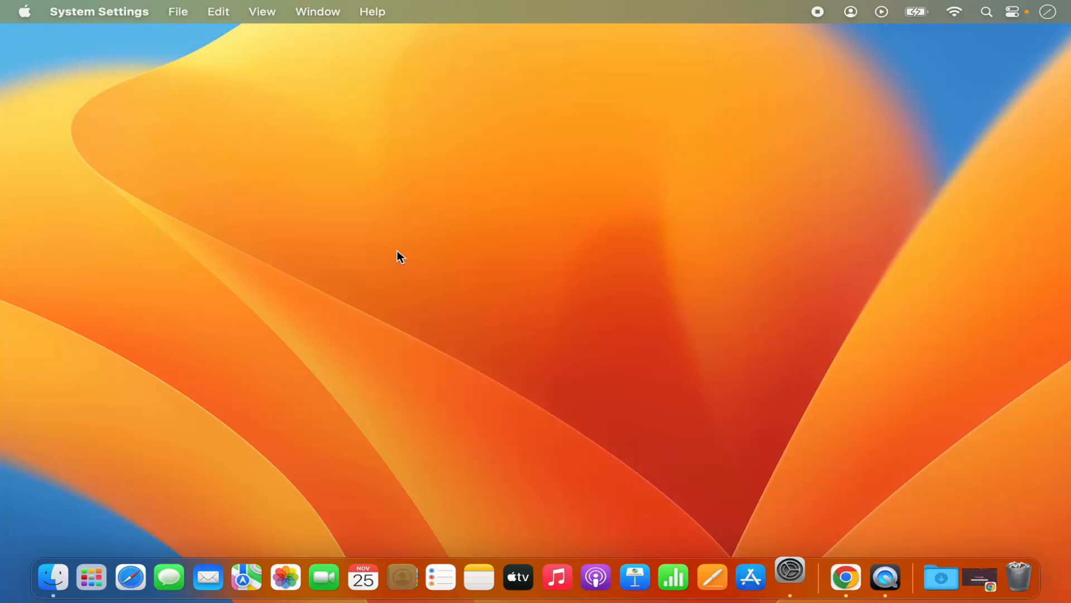
# - Show the Keyboard settings pane from the System Settings sidebar
pyautogui.click(790, 577)
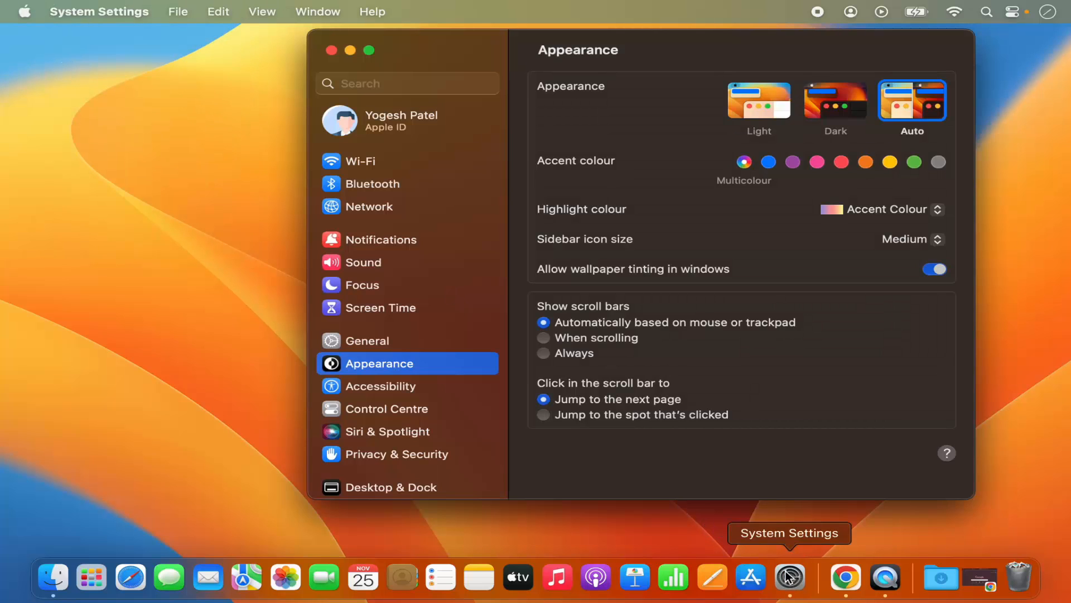
pyautogui.moveTo(500, 439)
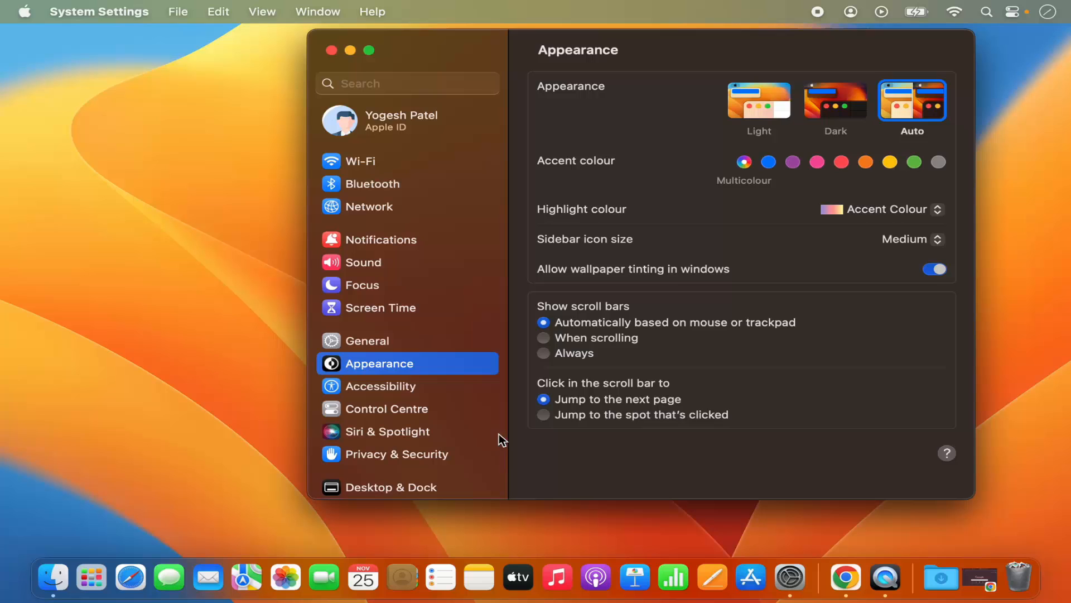
pyautogui.scroll(-3)
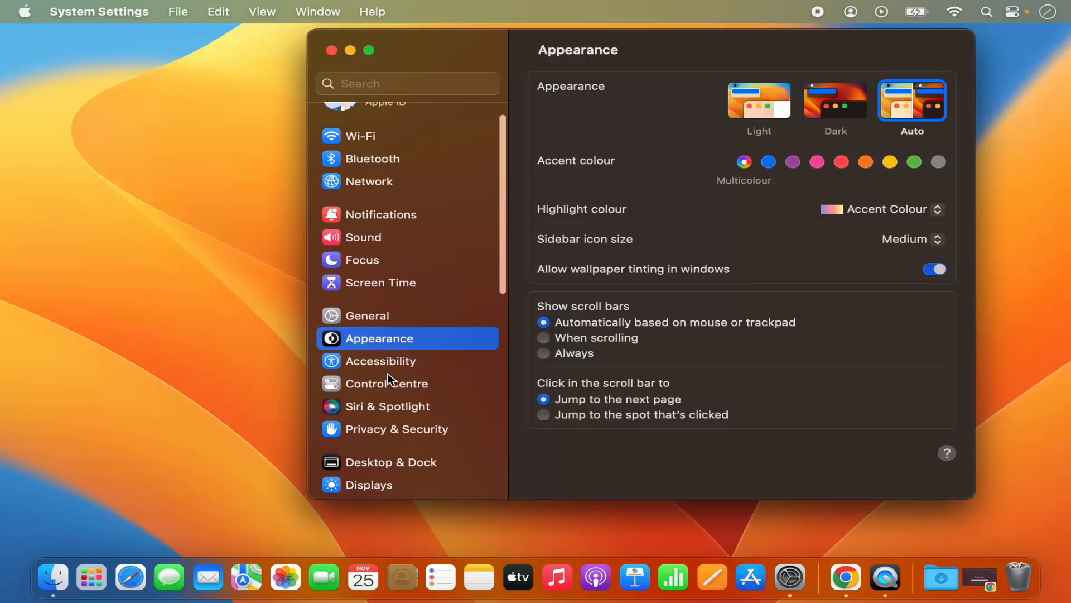
pyautogui.scroll(-3)
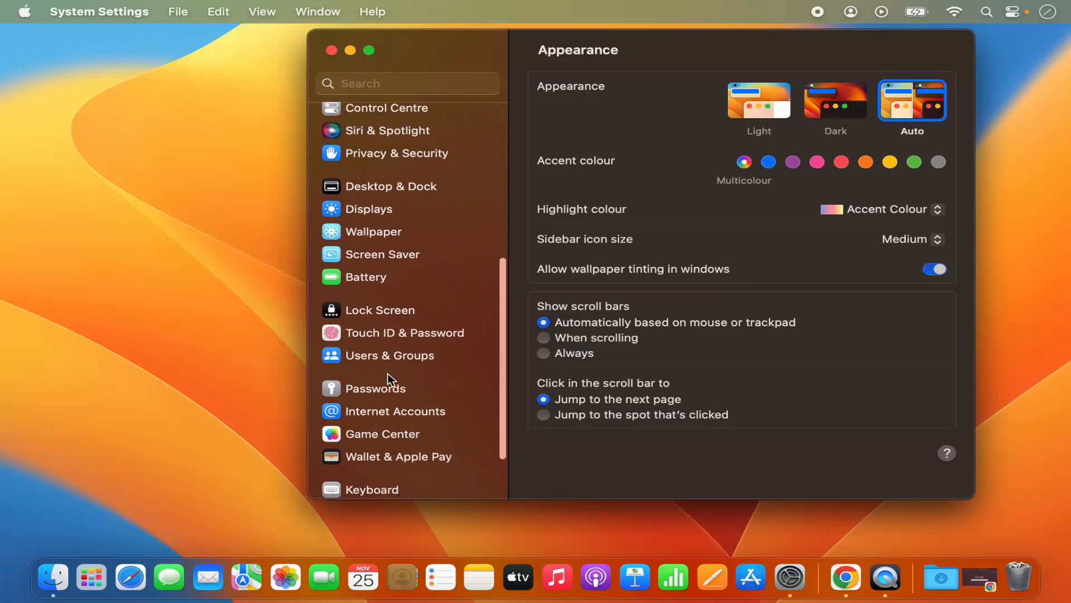
pyautogui.scroll(-3)
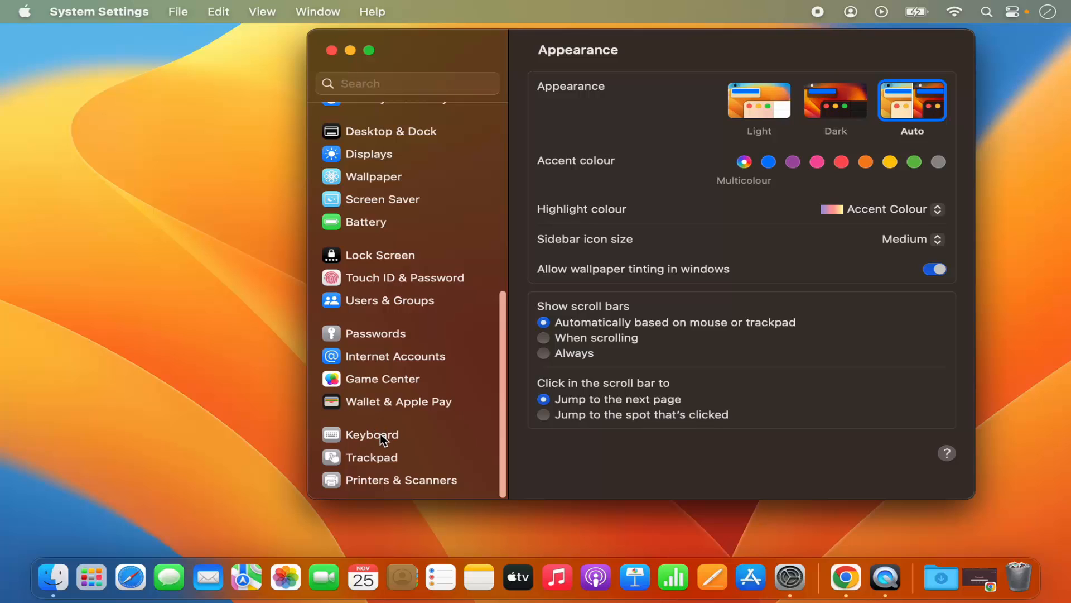
pyautogui.click(372, 434)
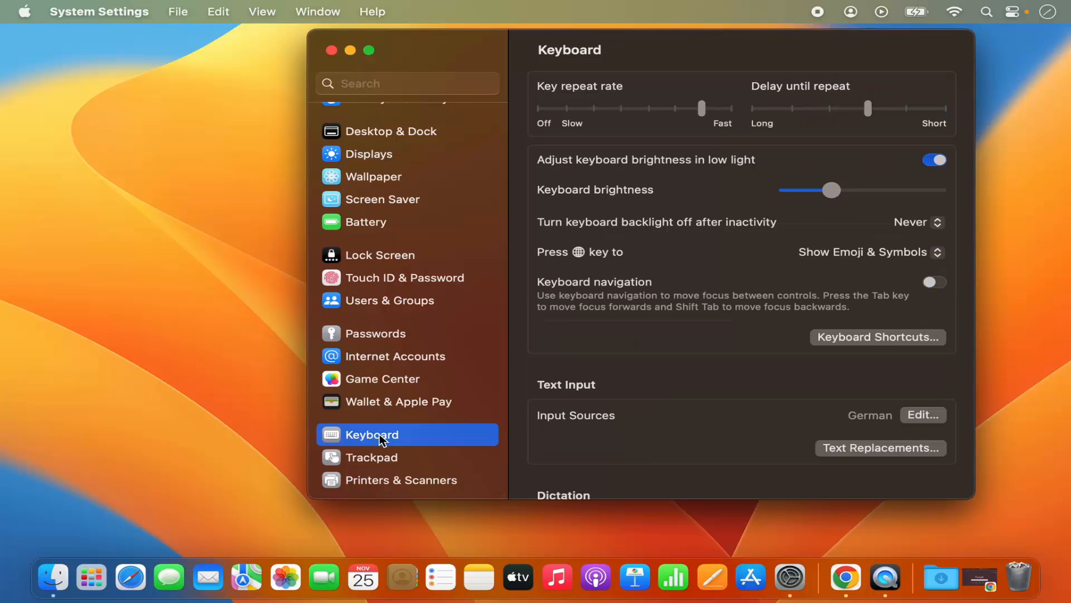
pyautogui.moveTo(672, 344)
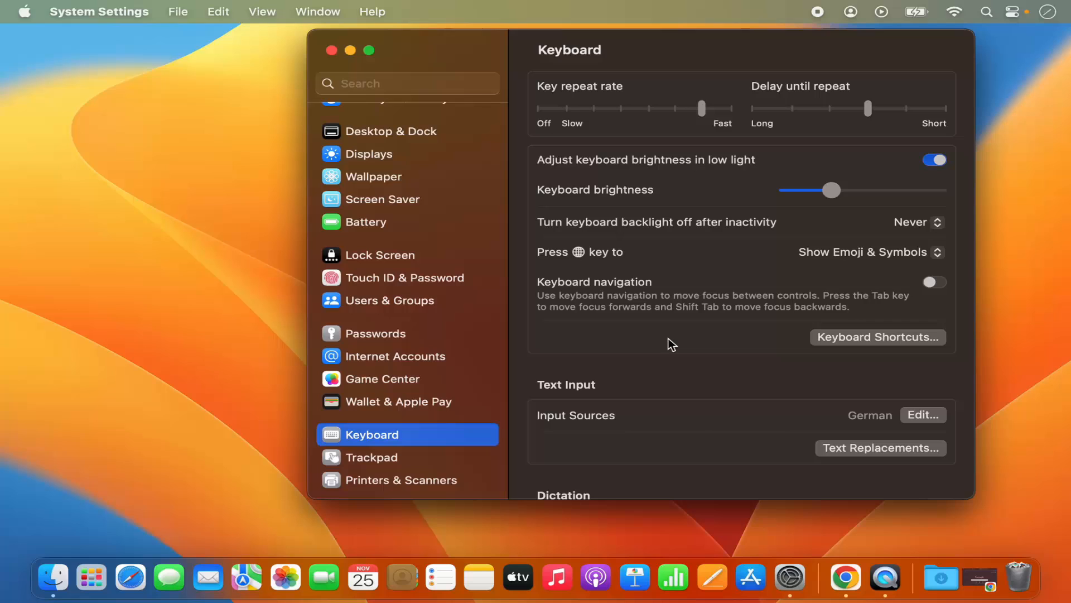
pyautogui.moveTo(635, 122)
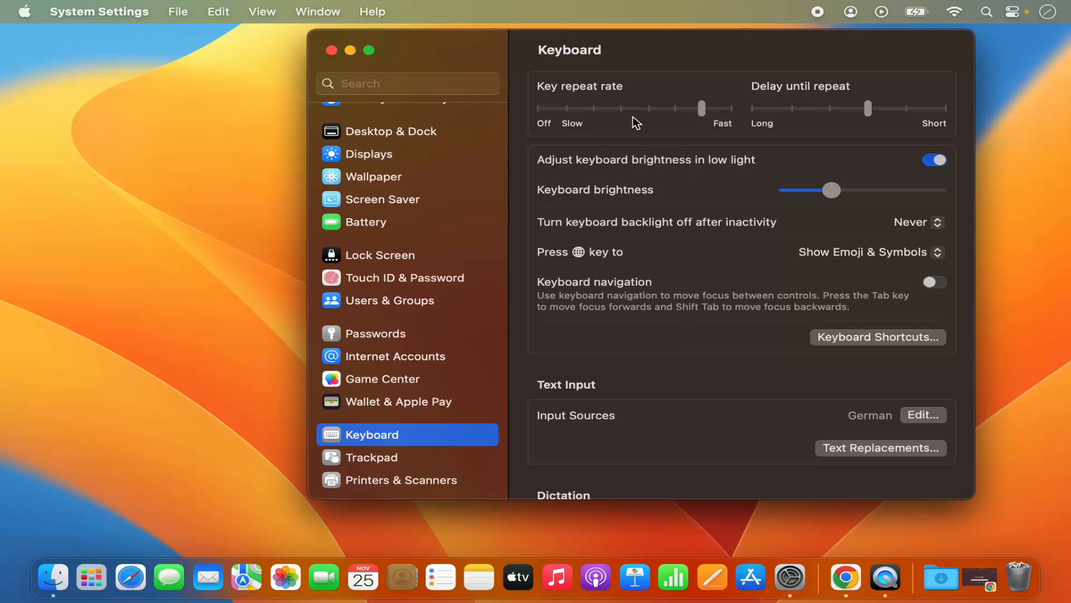
pyautogui.moveTo(564, 99)
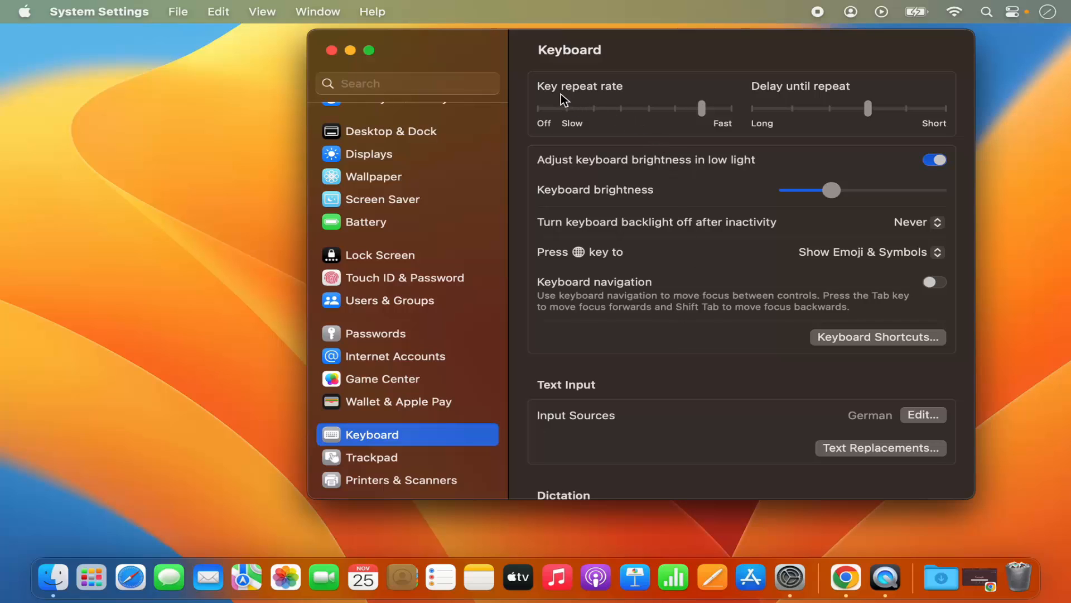
pyautogui.moveTo(801, 105)
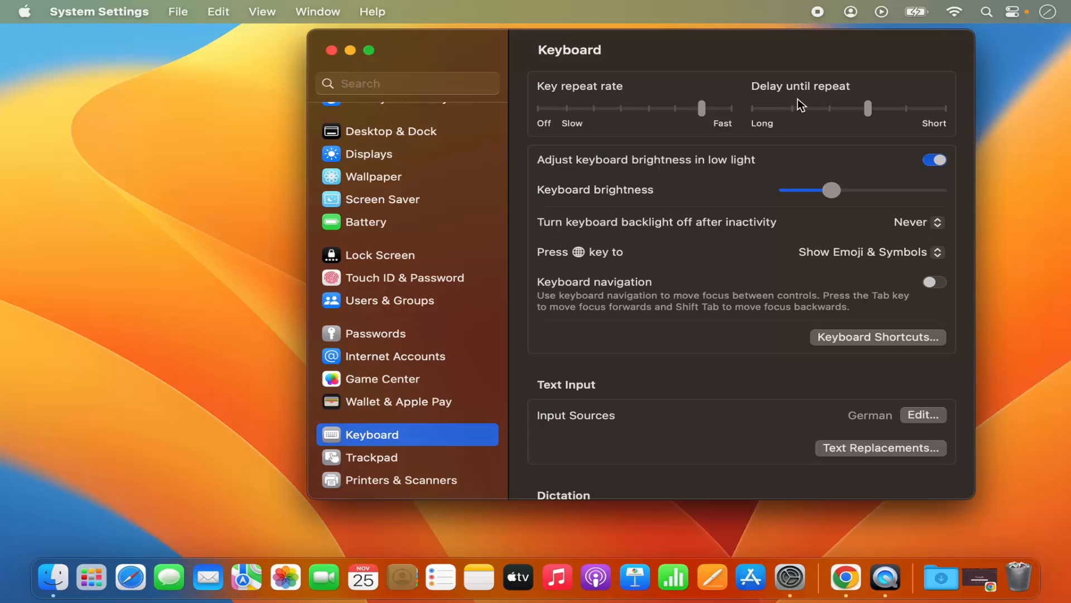
pyautogui.moveTo(784, 118)
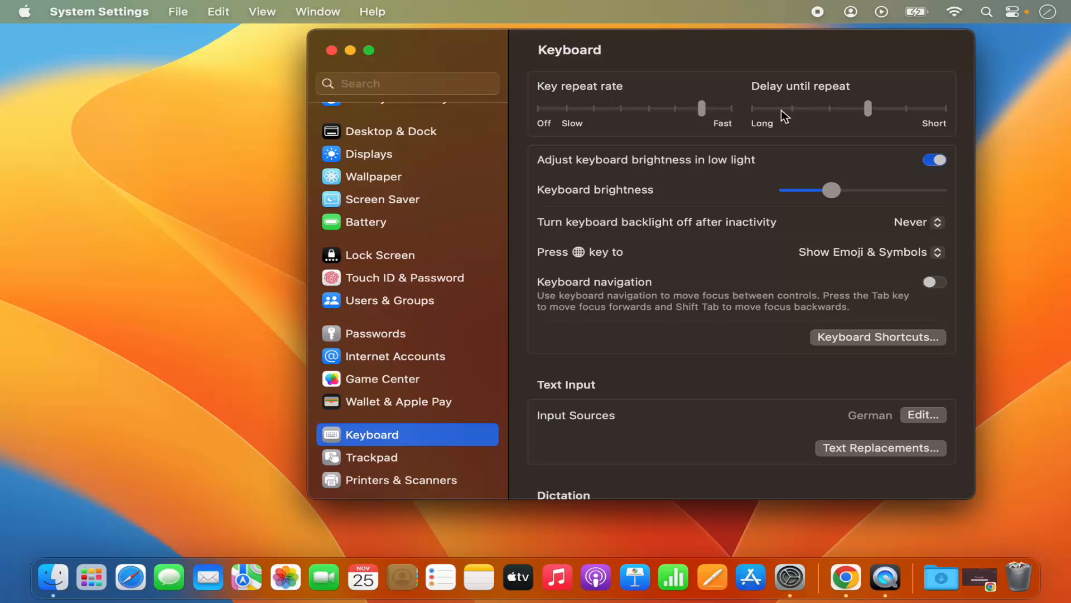
pyautogui.moveTo(711, 258)
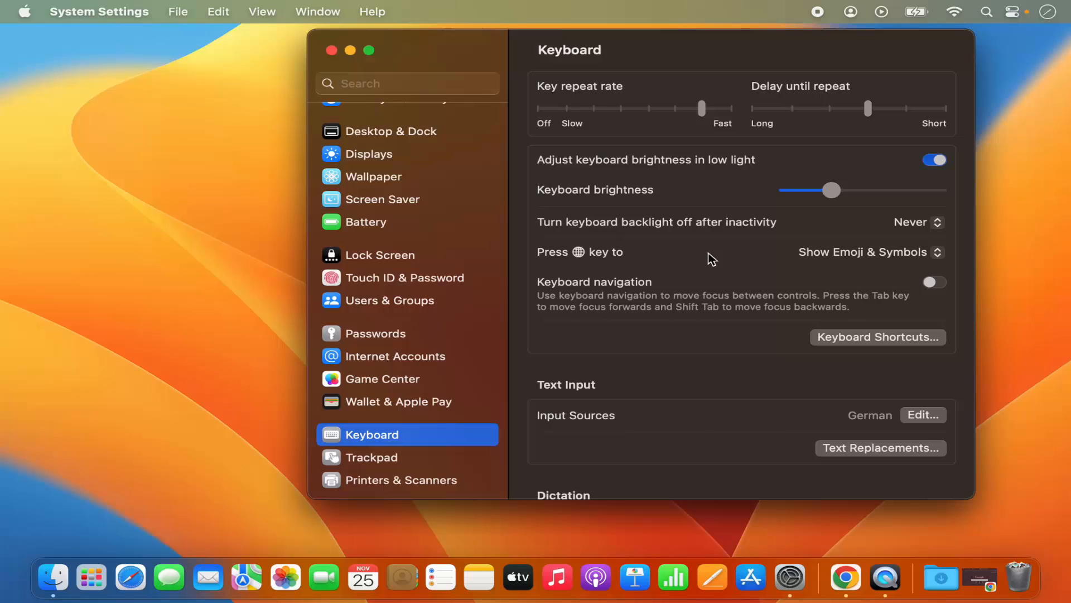
pyautogui.moveTo(757, 304)
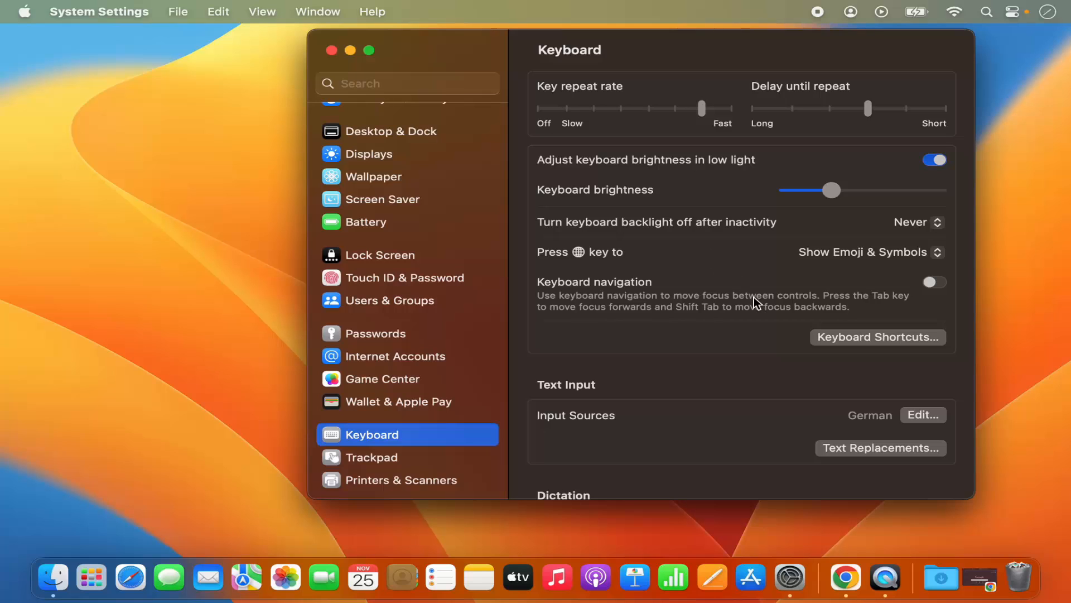
pyautogui.moveTo(828, 337)
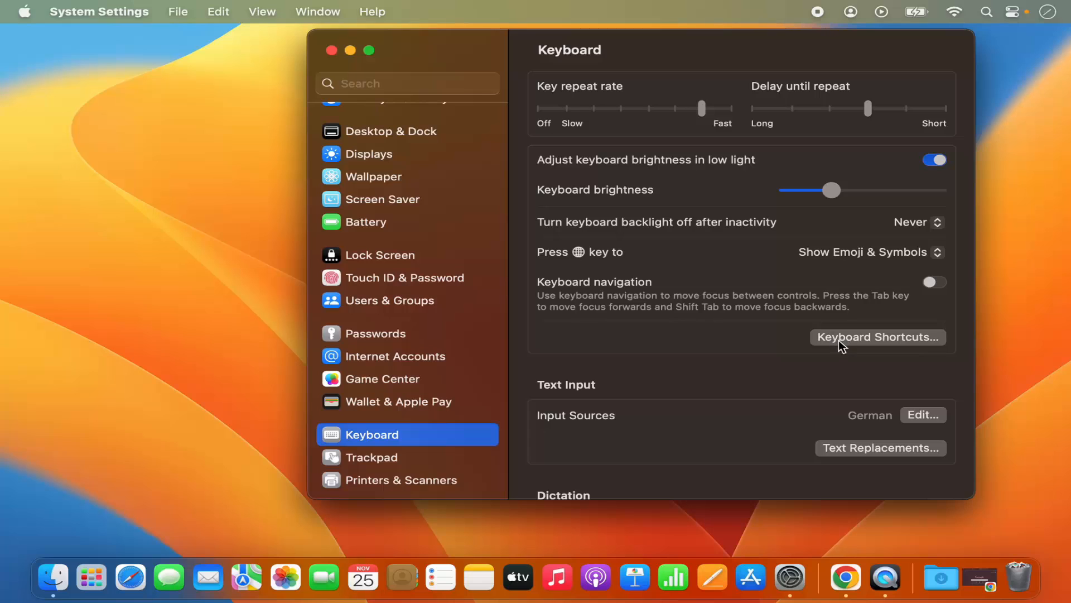
pyautogui.moveTo(850, 347)
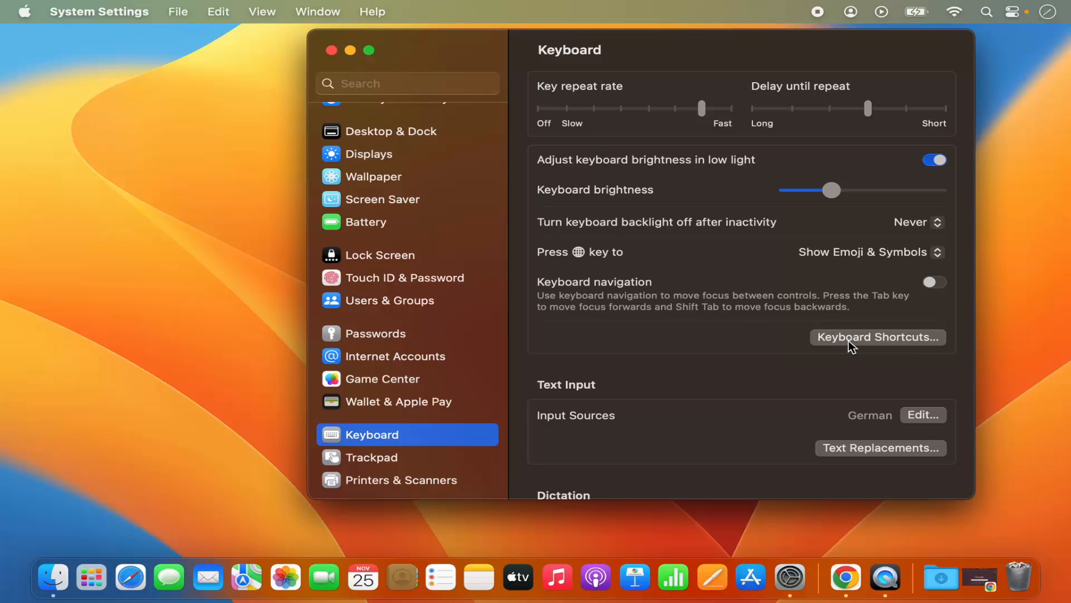
# - Show the Modifier Keys mappings in the Keyboard Shortcuts sheet for the internal keyboard
pyautogui.click(934, 159)
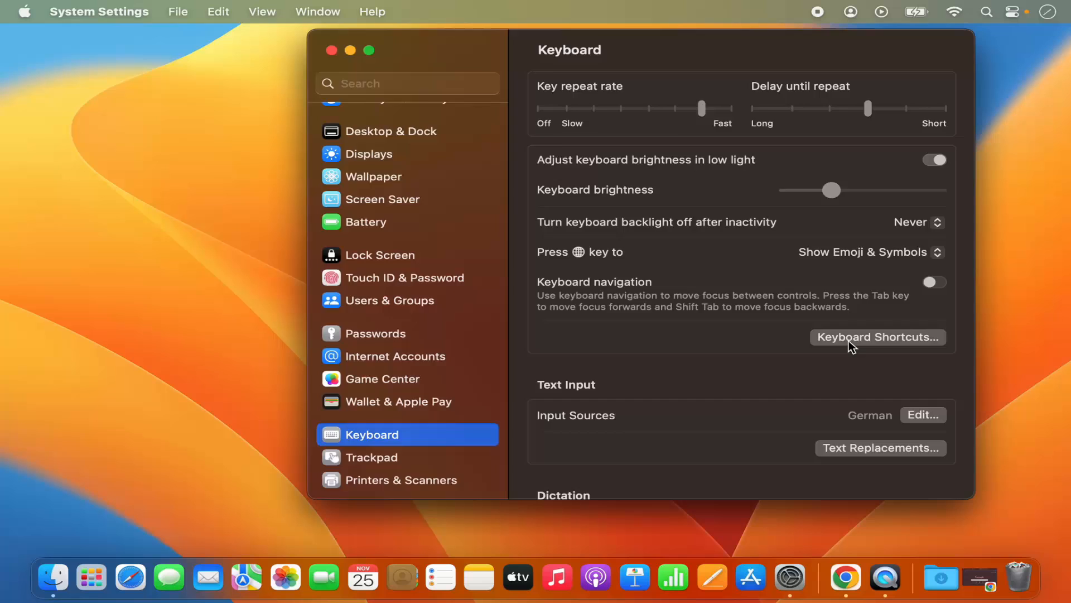
pyautogui.click(877, 337)
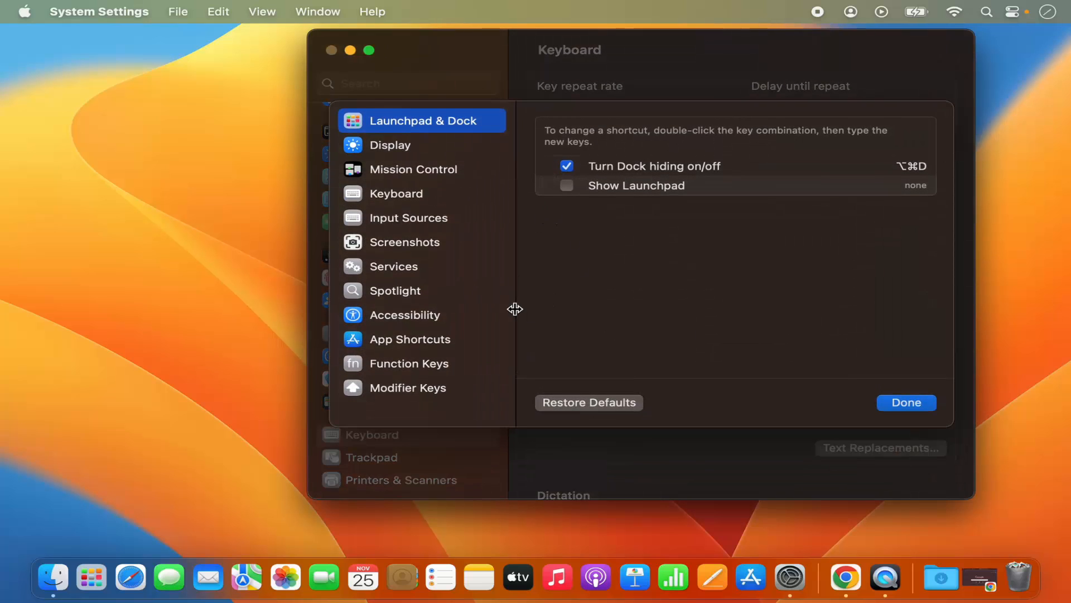
pyautogui.moveTo(415, 191)
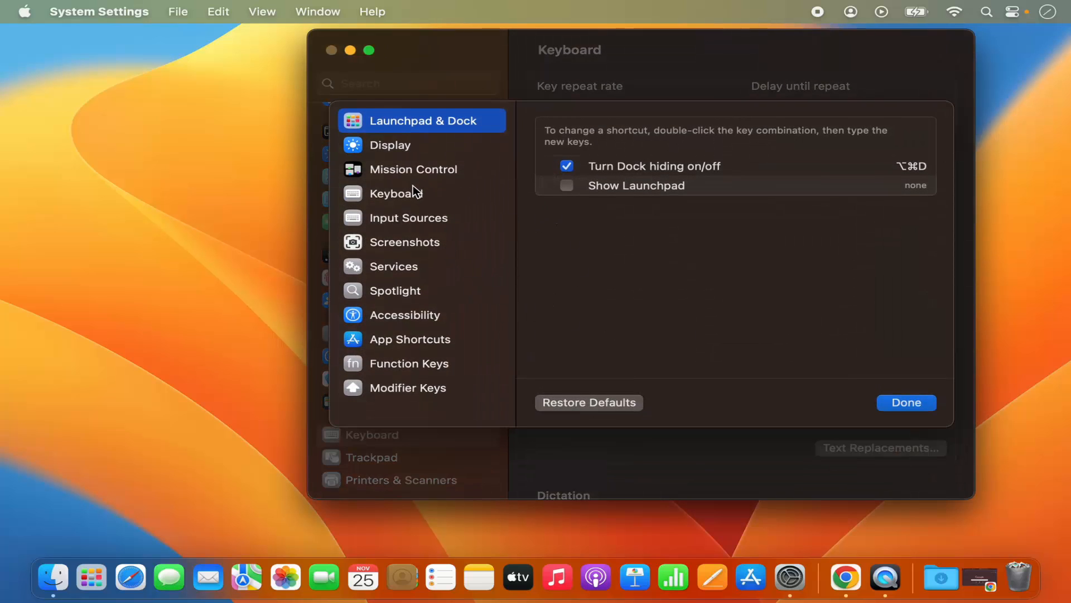
pyautogui.moveTo(399, 318)
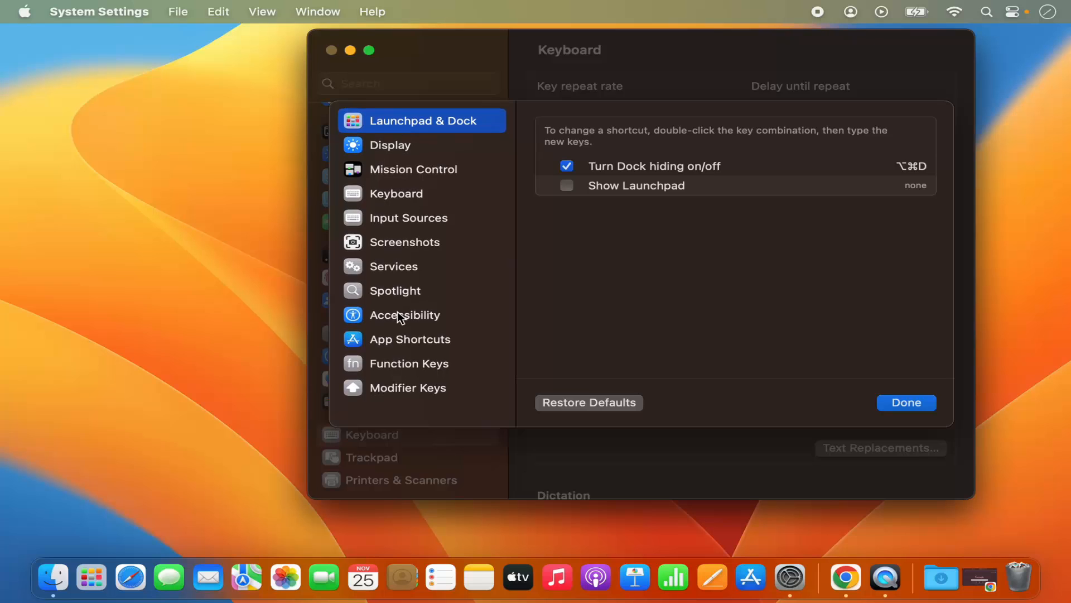
pyautogui.moveTo(399, 393)
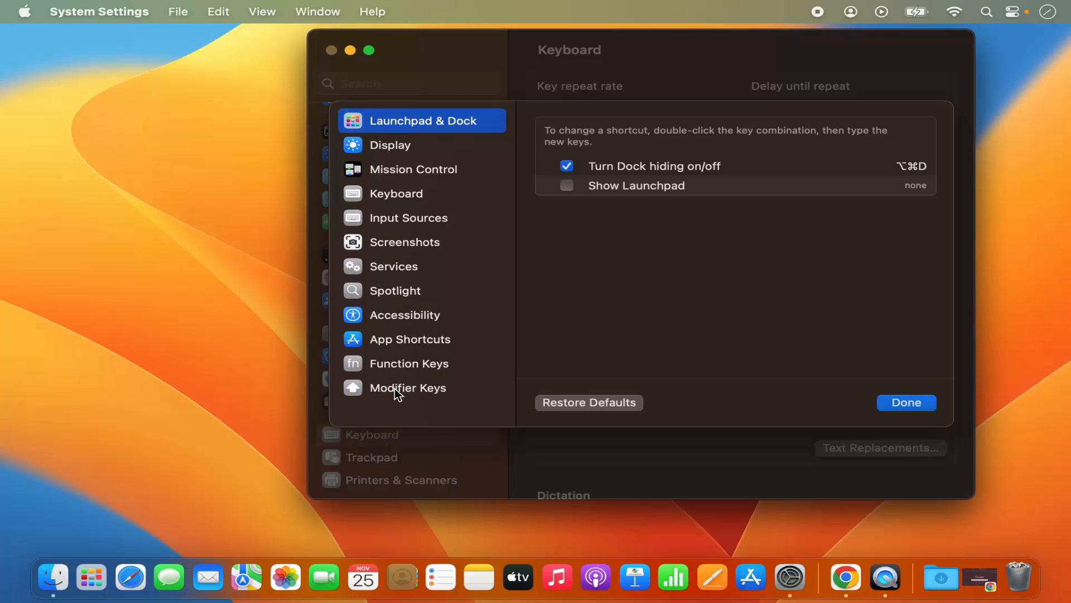
pyautogui.click(409, 387)
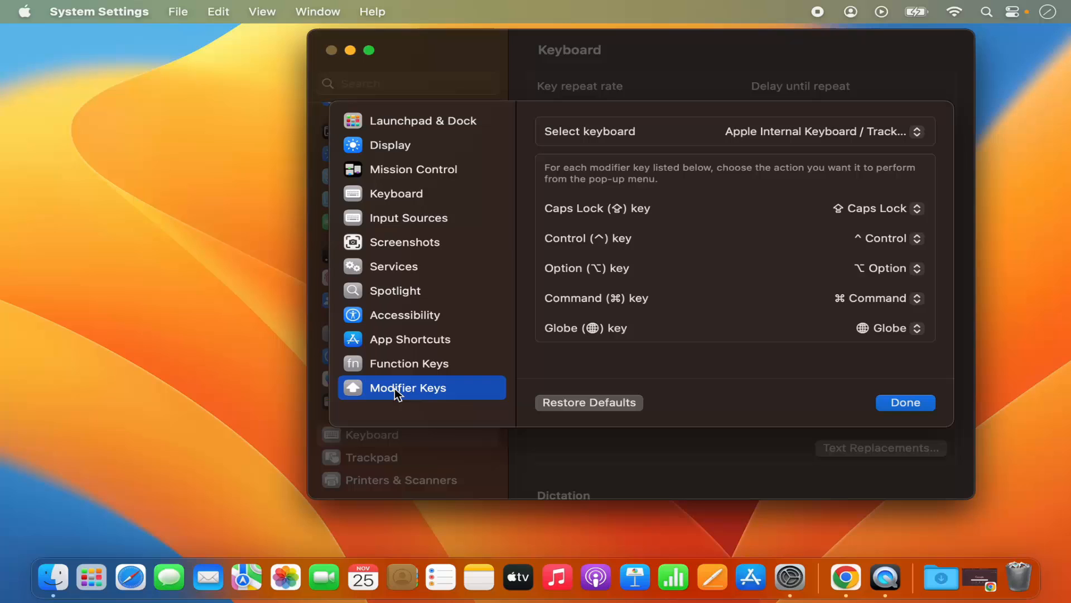
pyautogui.moveTo(437, 396)
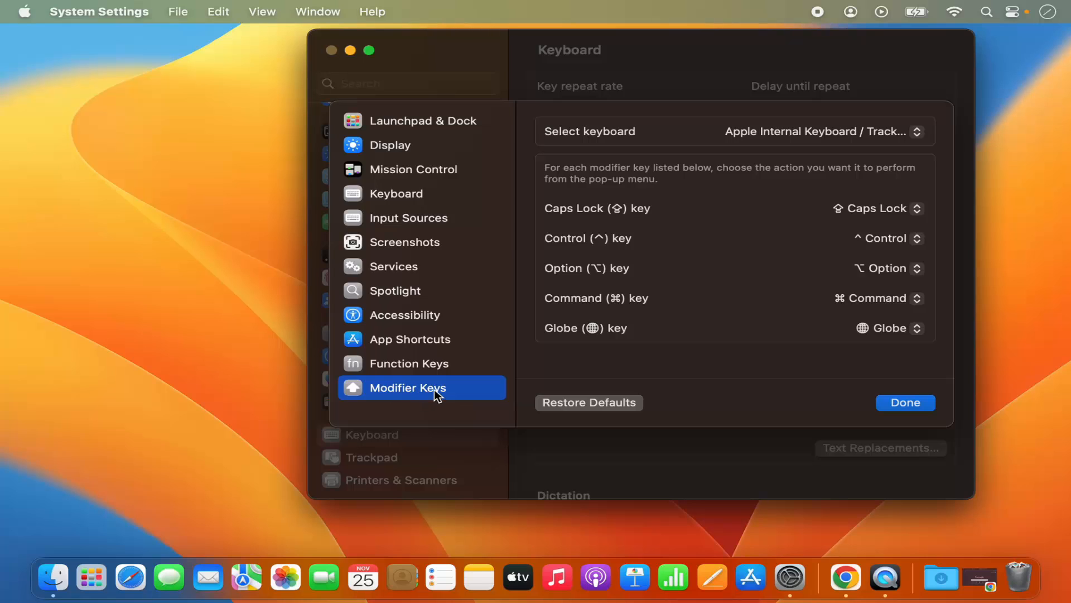
pyautogui.moveTo(459, 393)
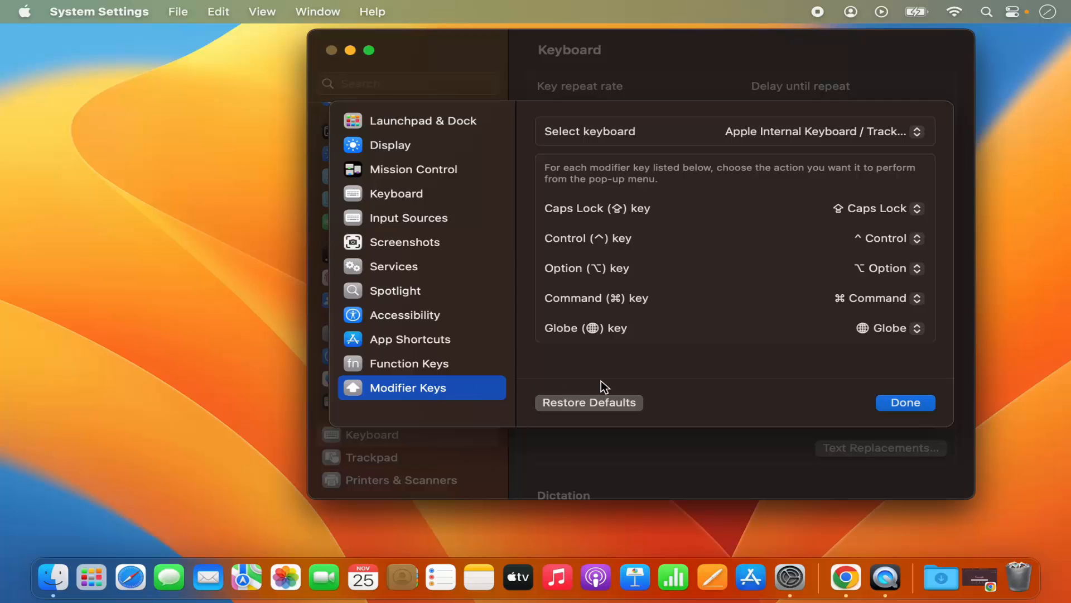
pyautogui.moveTo(634, 212)
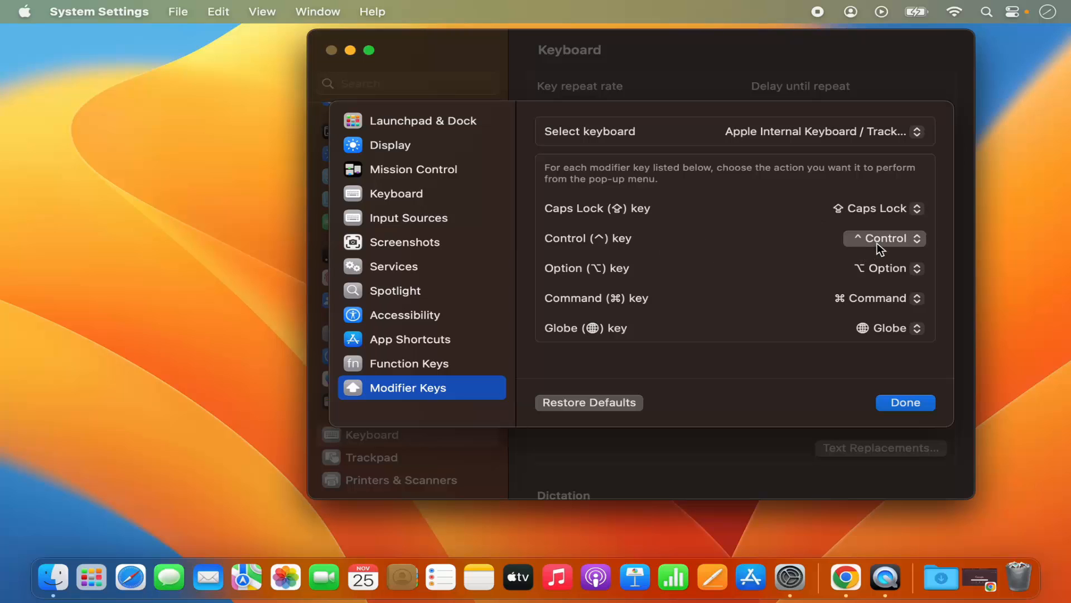
pyautogui.moveTo(872, 285)
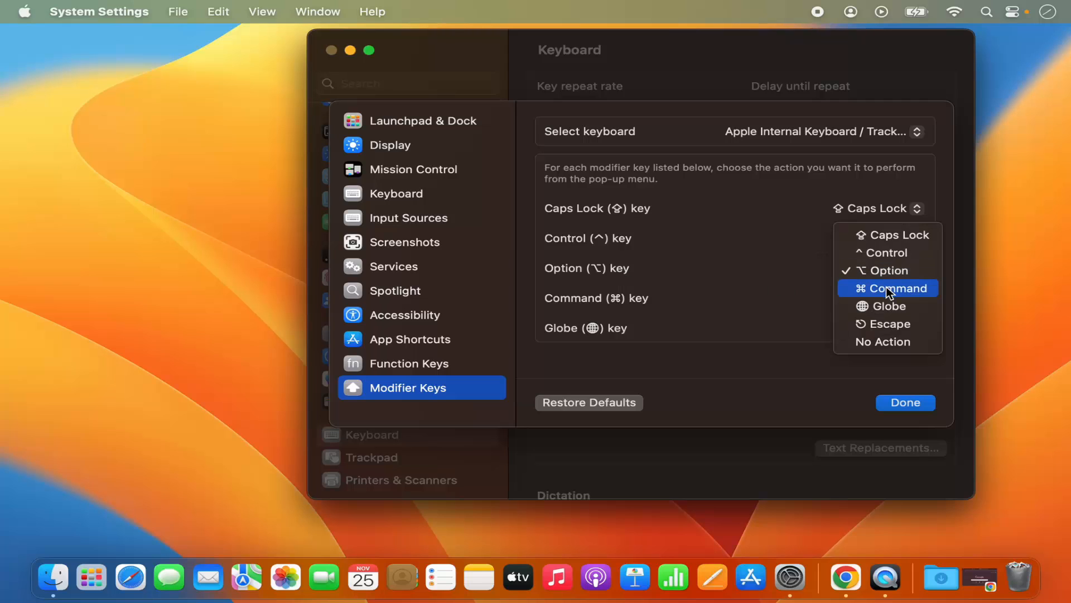
# - Map the Option key to Command and the Command key to Option
pyautogui.click(893, 288)
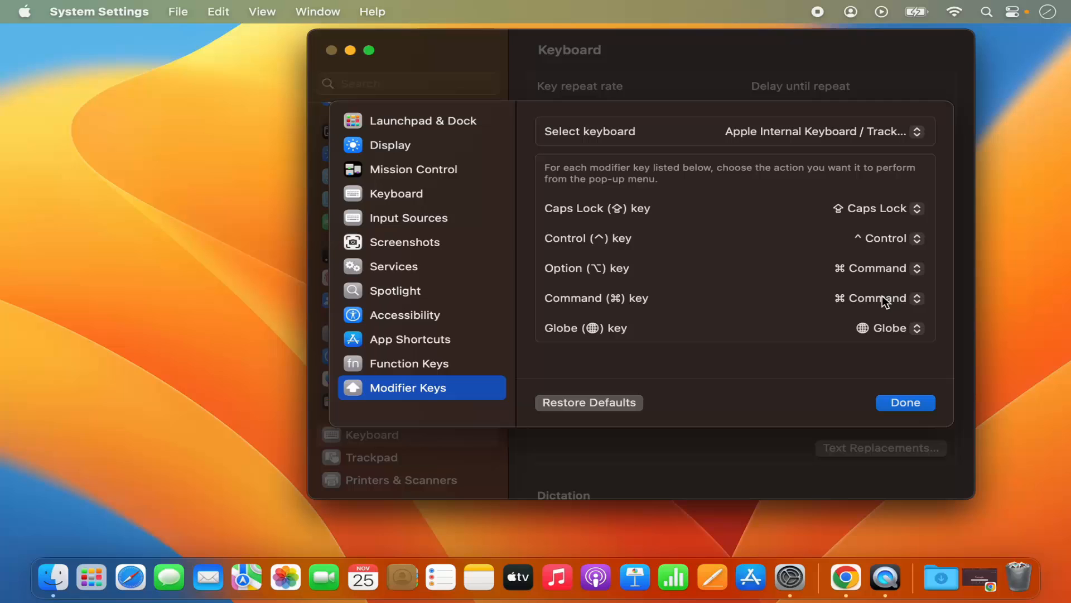
pyautogui.moveTo(861, 307)
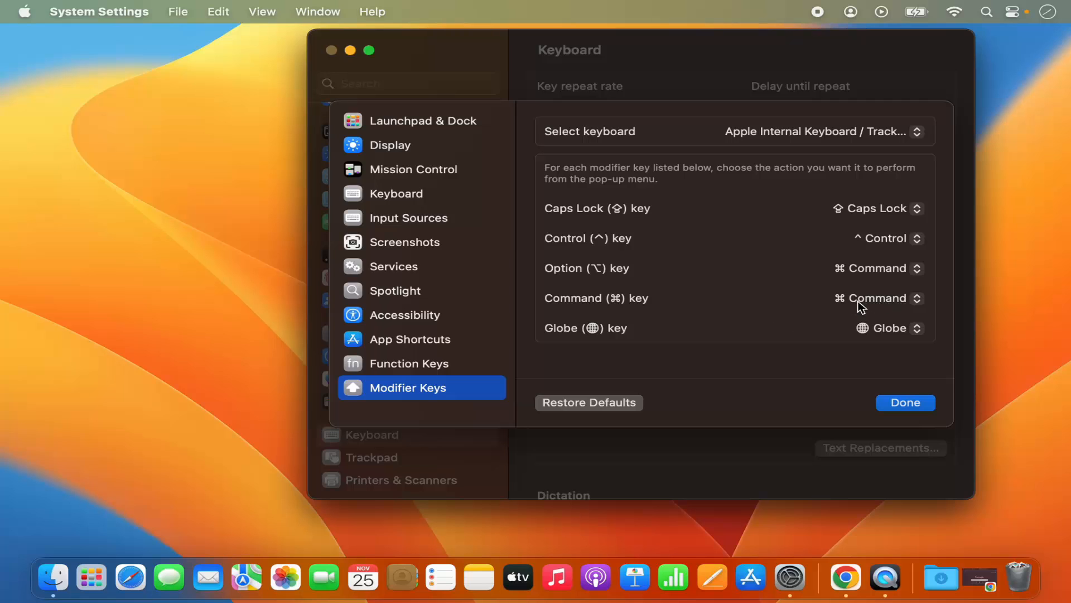
pyautogui.click(884, 298)
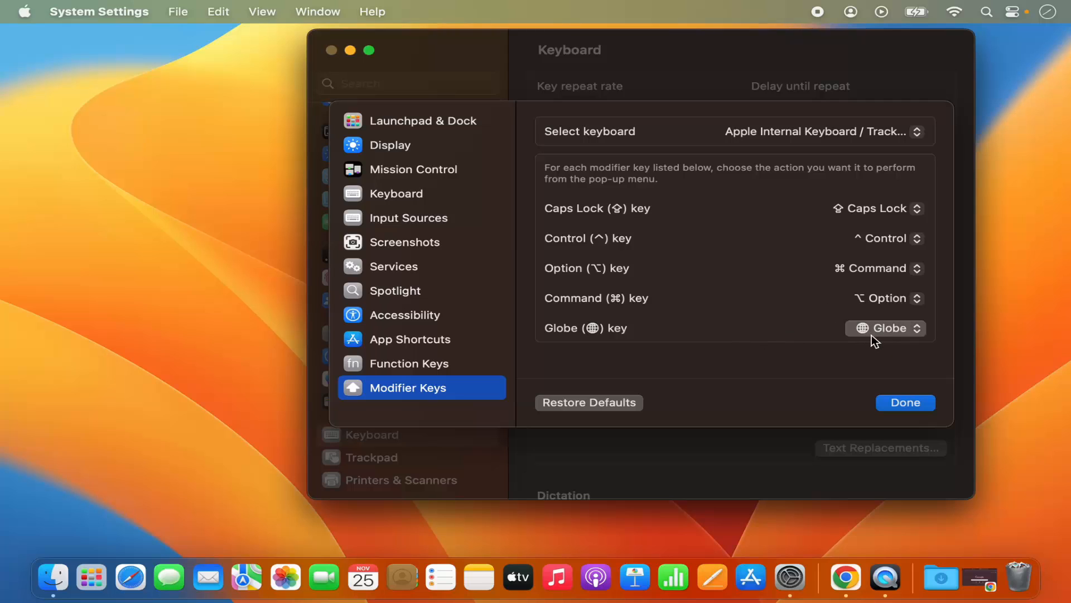
pyautogui.moveTo(859, 350)
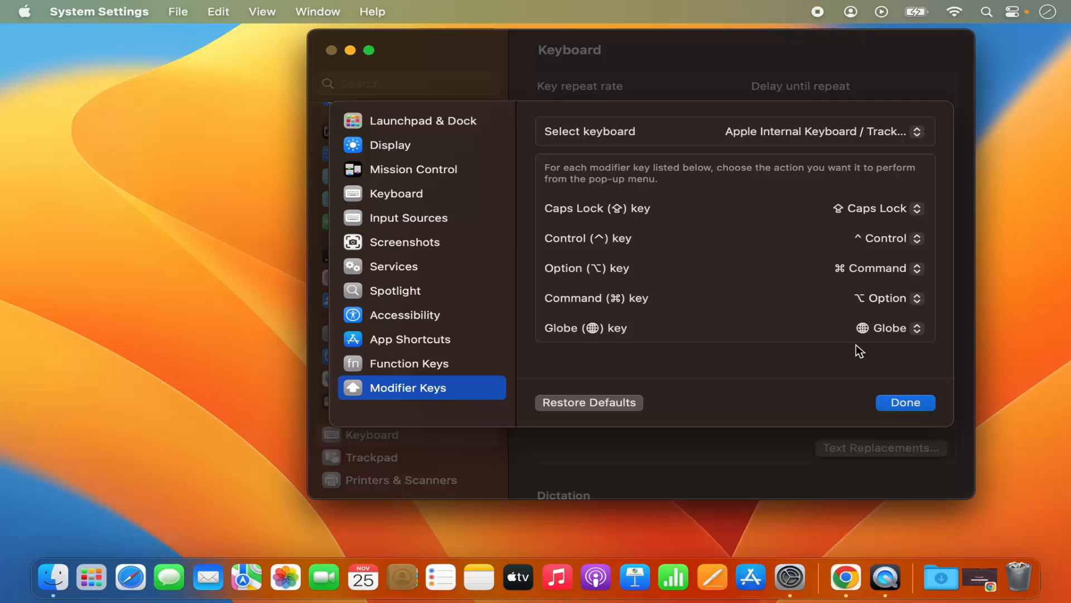
pyautogui.moveTo(826, 258)
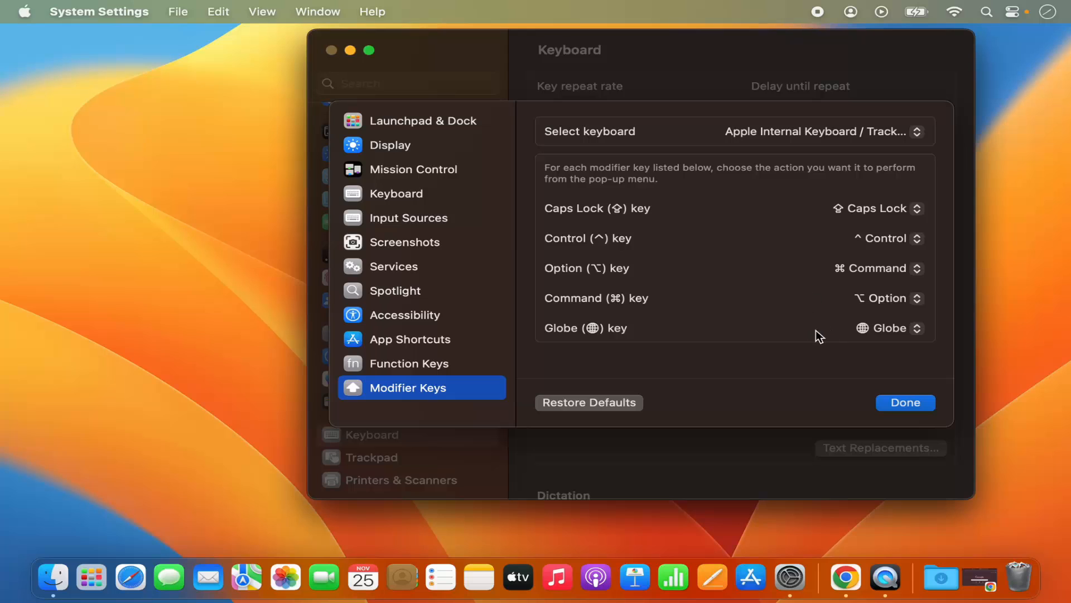
pyautogui.moveTo(803, 348)
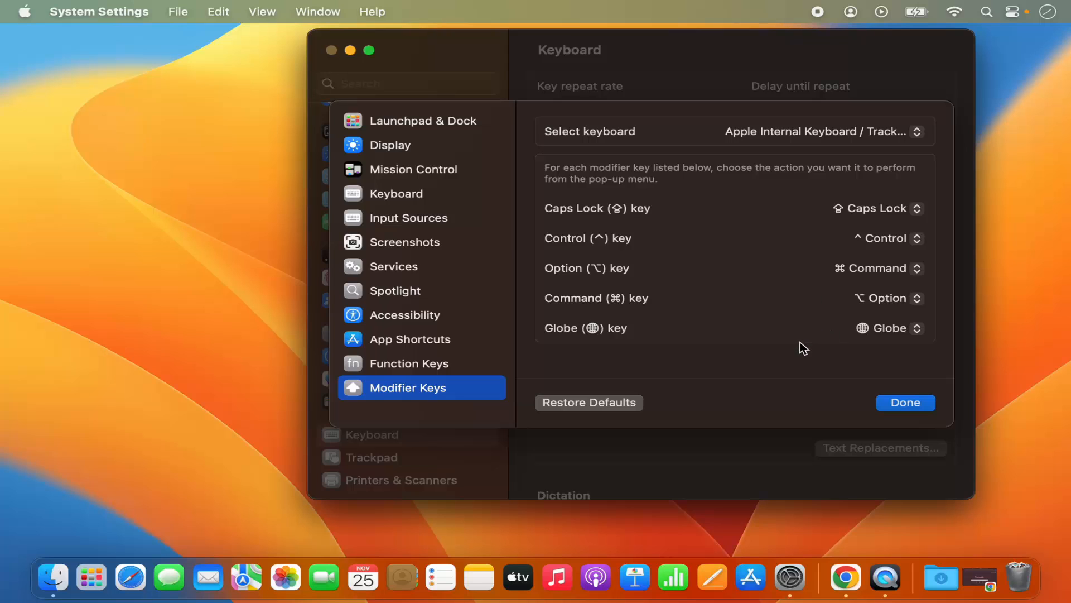
pyautogui.moveTo(869, 401)
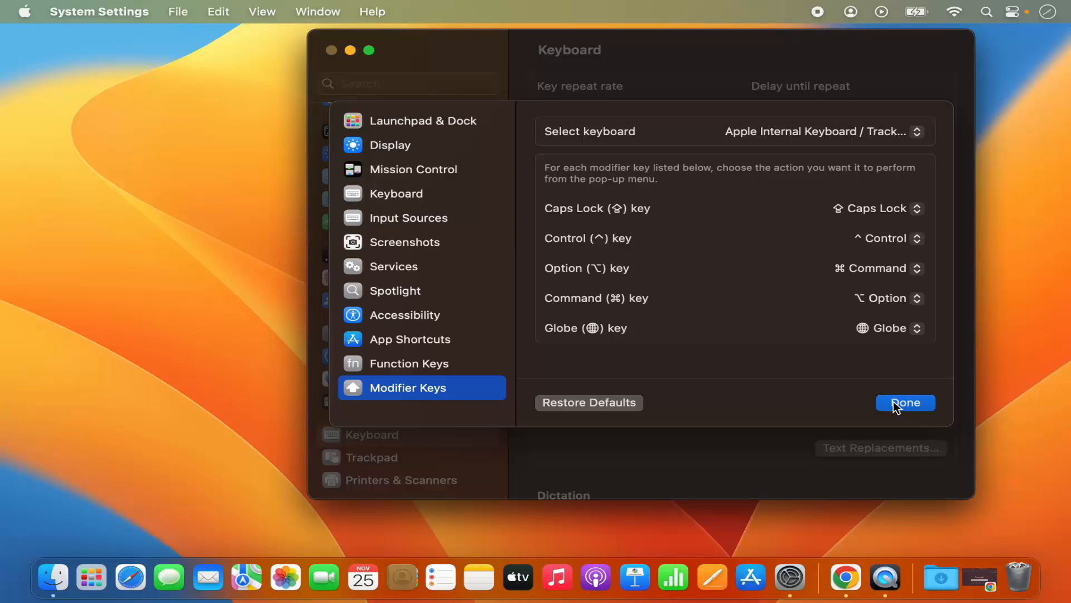
# - Confirm the swap with Done and return to Finder
pyautogui.click(904, 402)
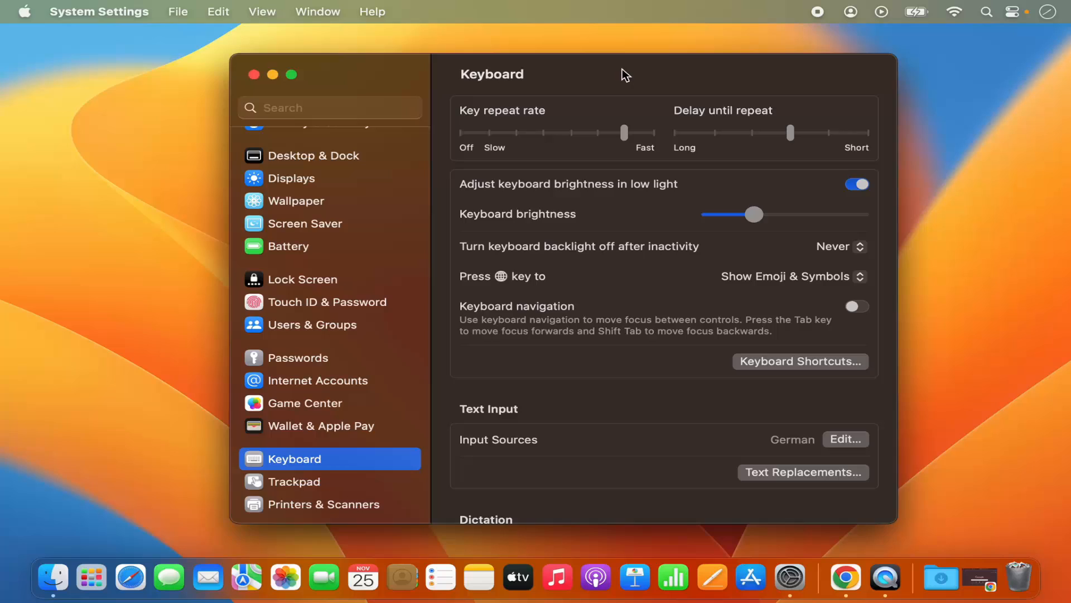
pyautogui.click(725, 47)
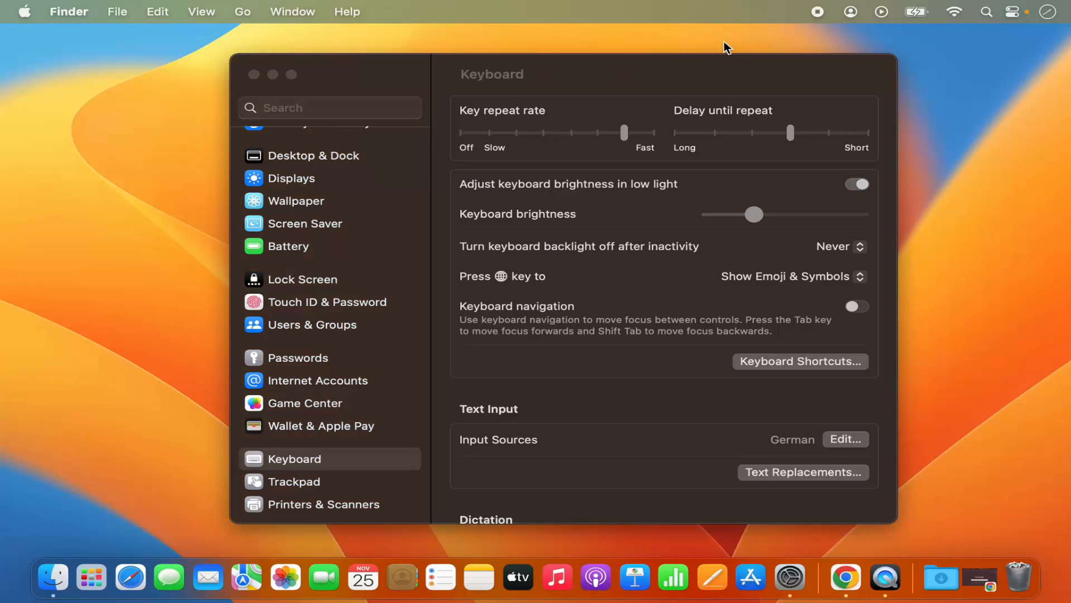